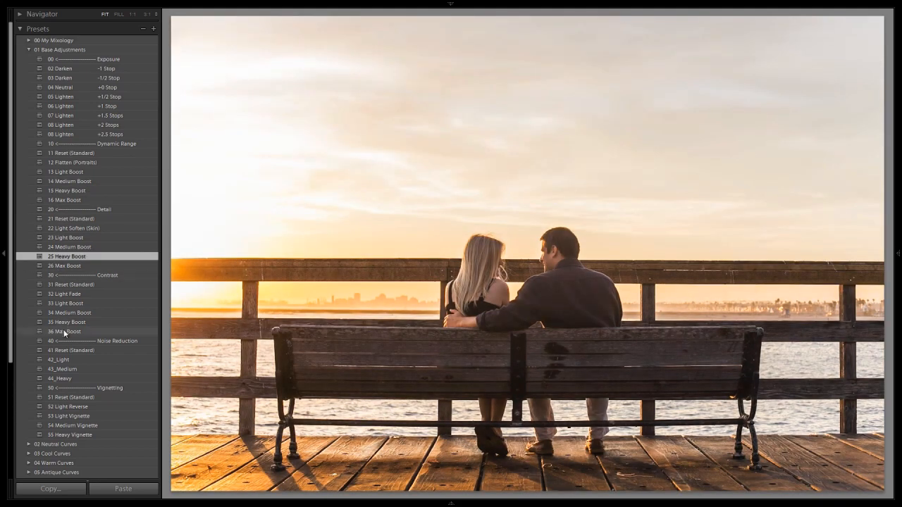
# Select the smiling bride portrait in the filmstrip, with the 00 My Mixology presets listed
pyautogui.click(58, 359)
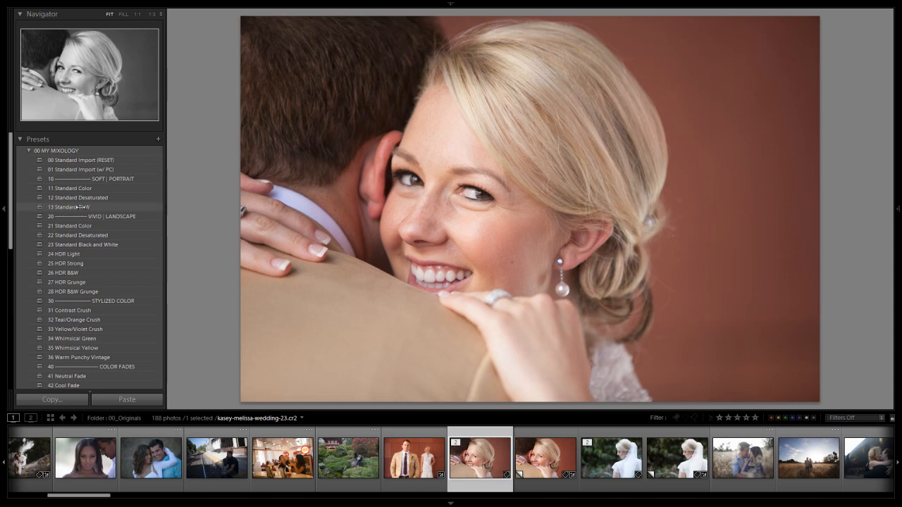
# Apply the B&W presets and rename Standard Black and White to '23 Standard B&W'
pyautogui.click(70, 207)
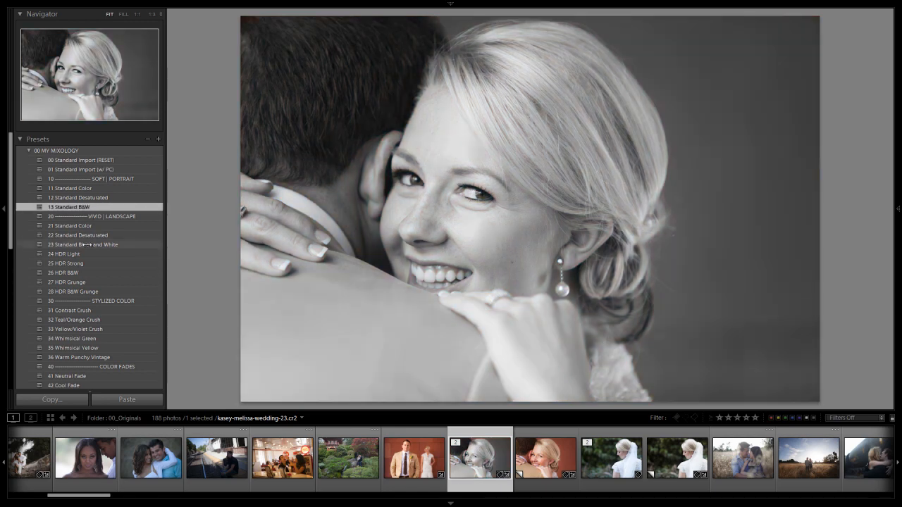
pyautogui.click(83, 245)
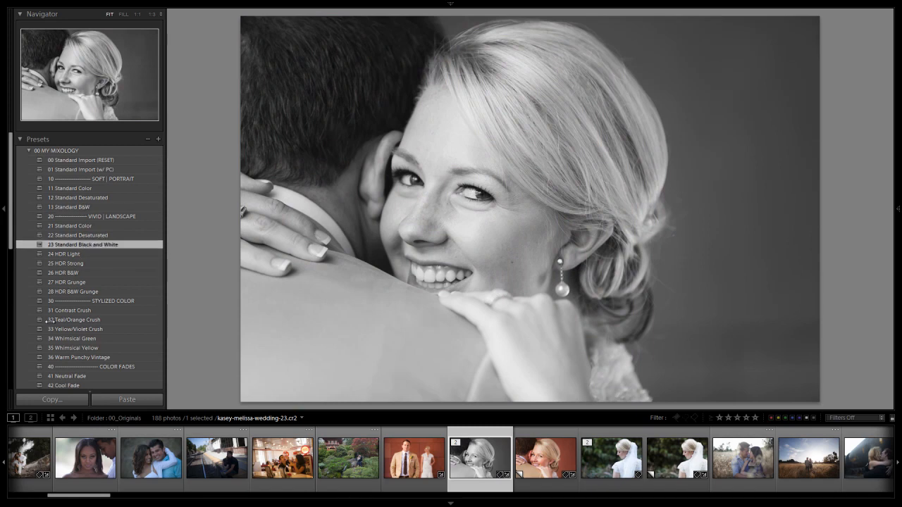
pyautogui.rightClick(83, 245)
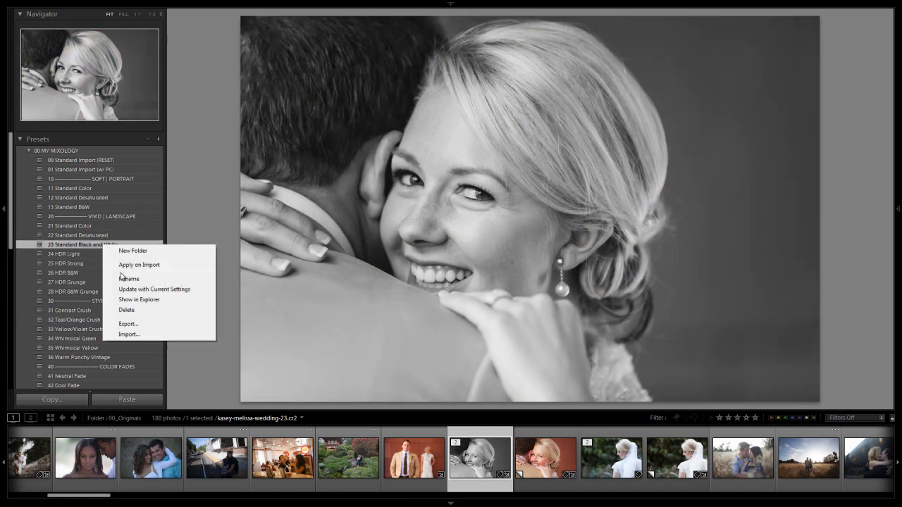
pyautogui.click(129, 279)
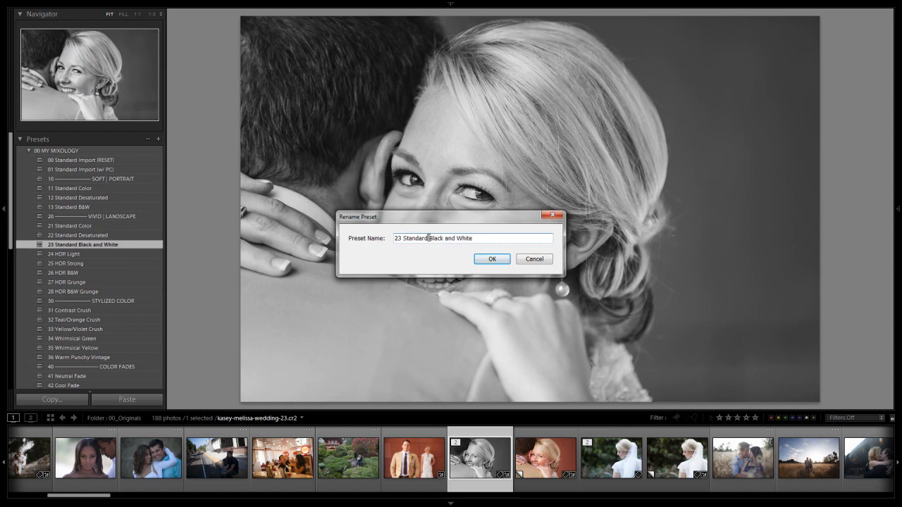
pyautogui.write('23 Standard B&')
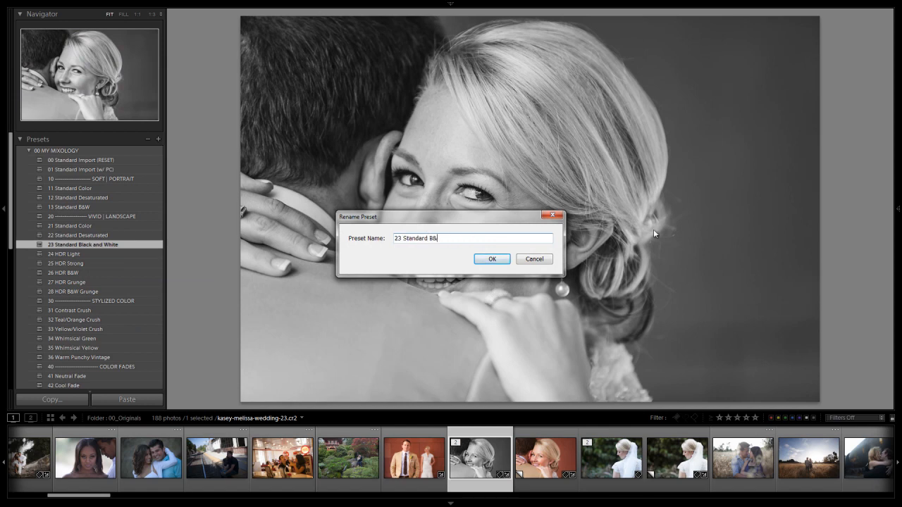
pyautogui.click(492, 259)
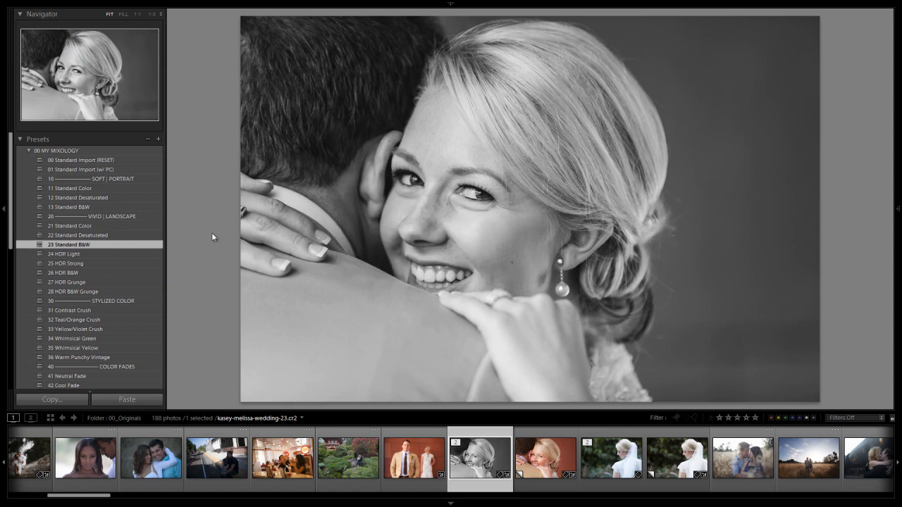
# Compare the 13 and 23 Standard B&W presets on the bride portrait, ending on 13
pyautogui.click(69, 208)
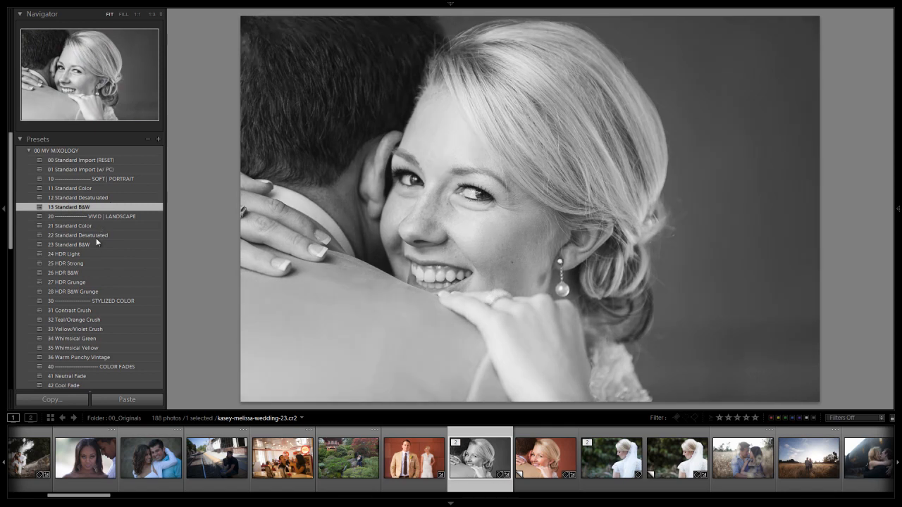
pyautogui.moveTo(95, 249)
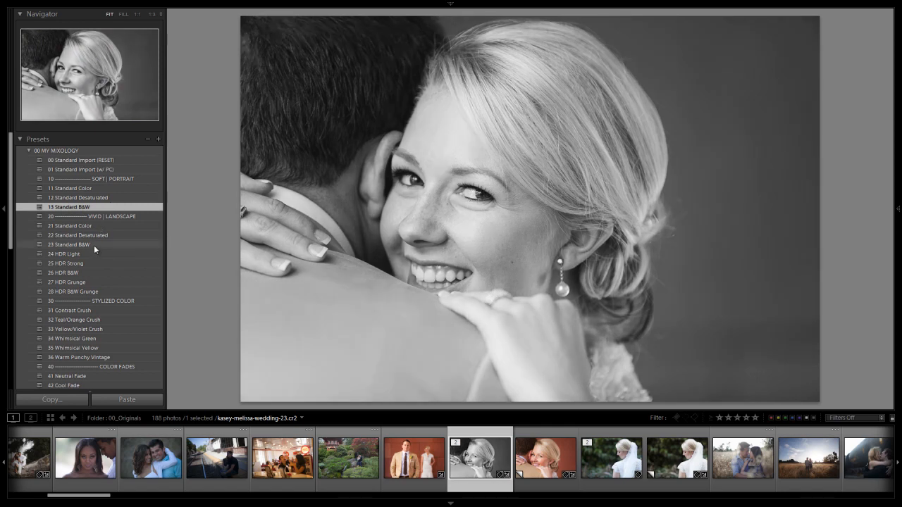
pyautogui.click(69, 245)
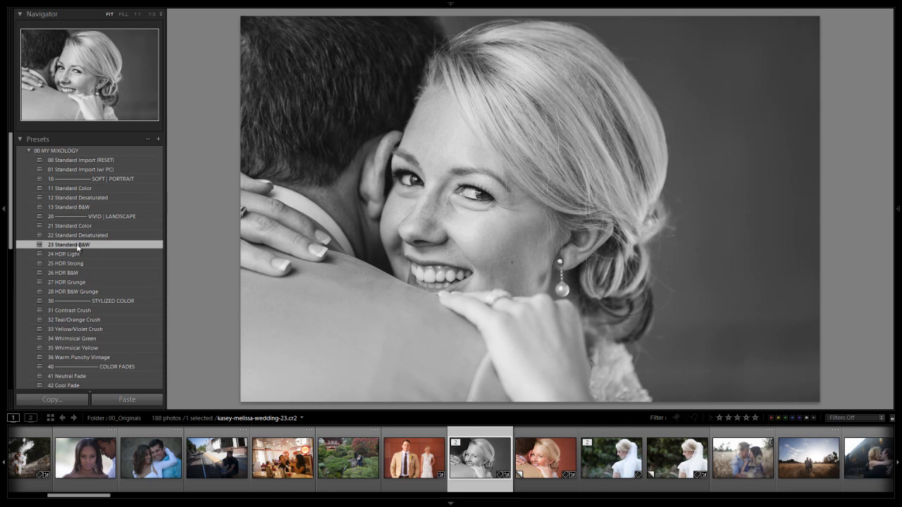
pyautogui.moveTo(69, 210)
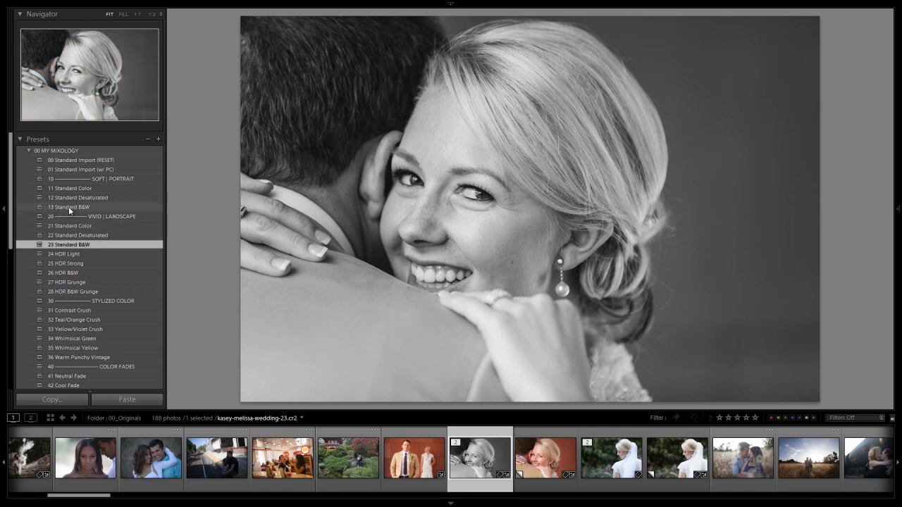
pyautogui.click(69, 206)
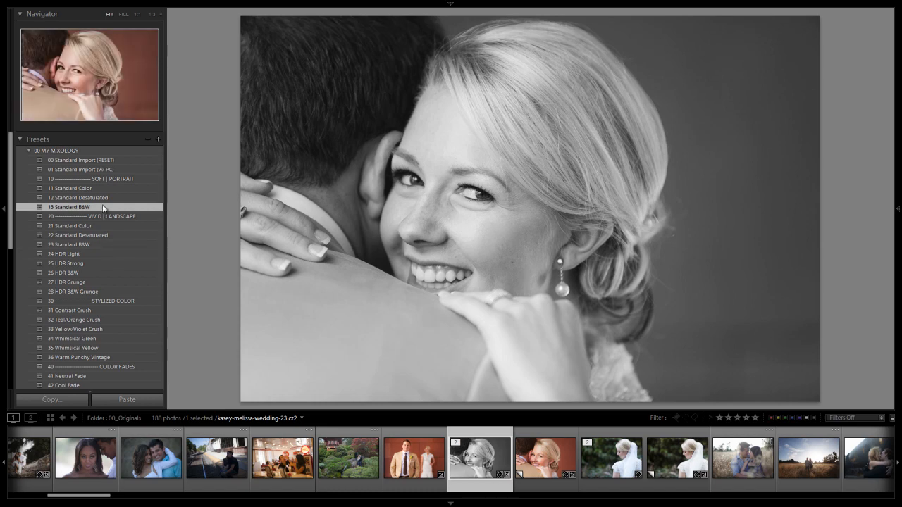
pyautogui.click(69, 206)
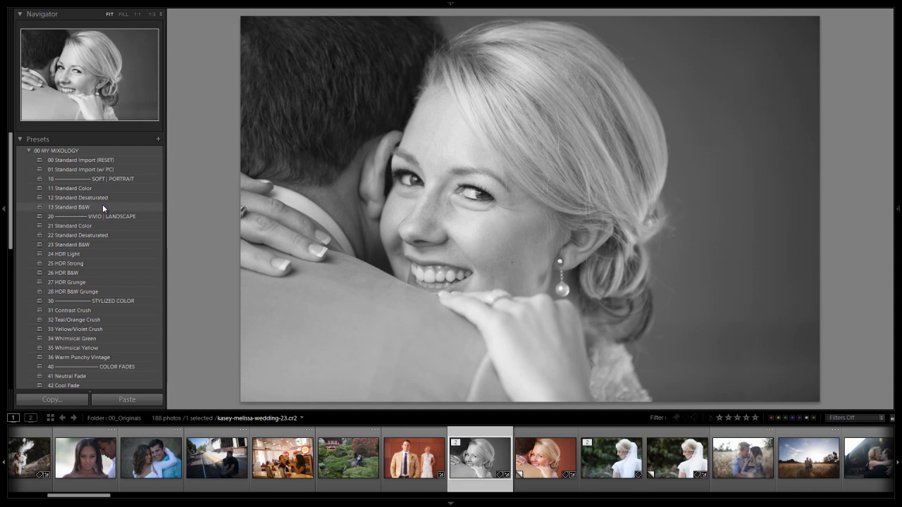
pyautogui.click(69, 207)
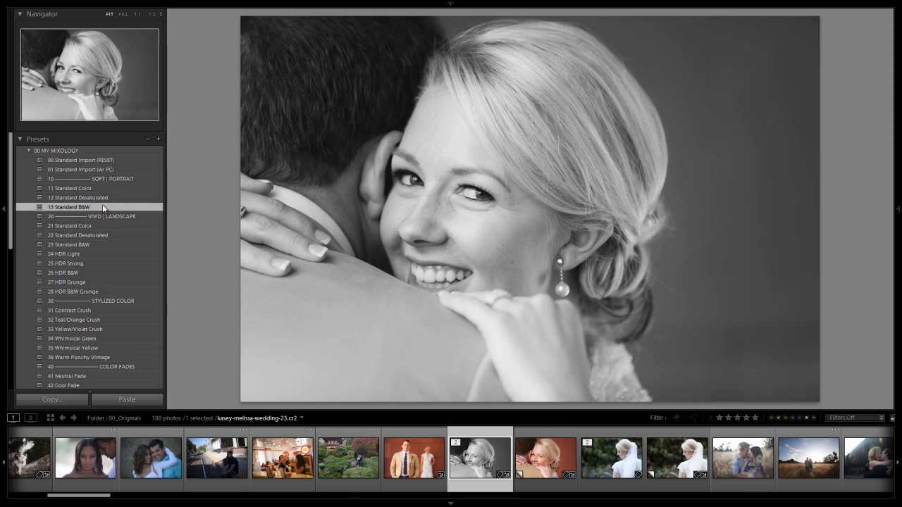
pyautogui.click(611, 458)
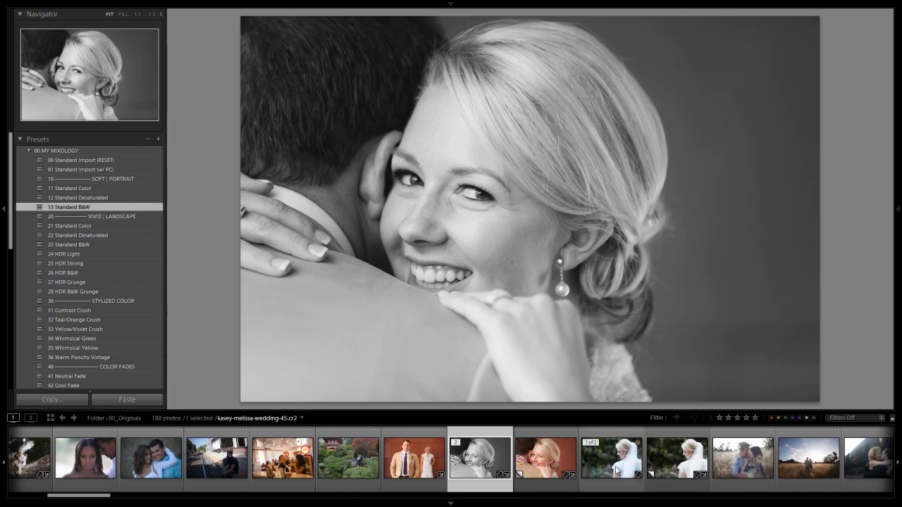
# Open the veiled bride photo and try the 13 and 23 Standard B&W presets, ending on 23
pyautogui.click(611, 458)
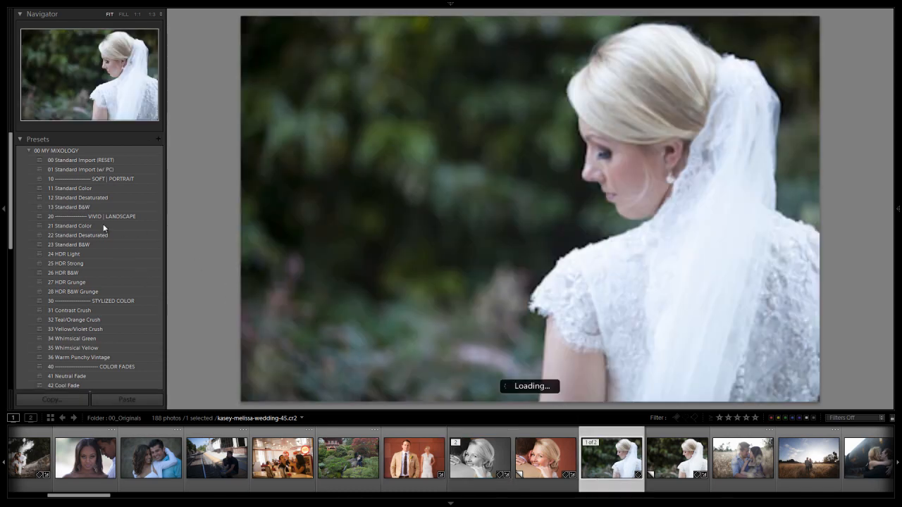
pyautogui.click(69, 207)
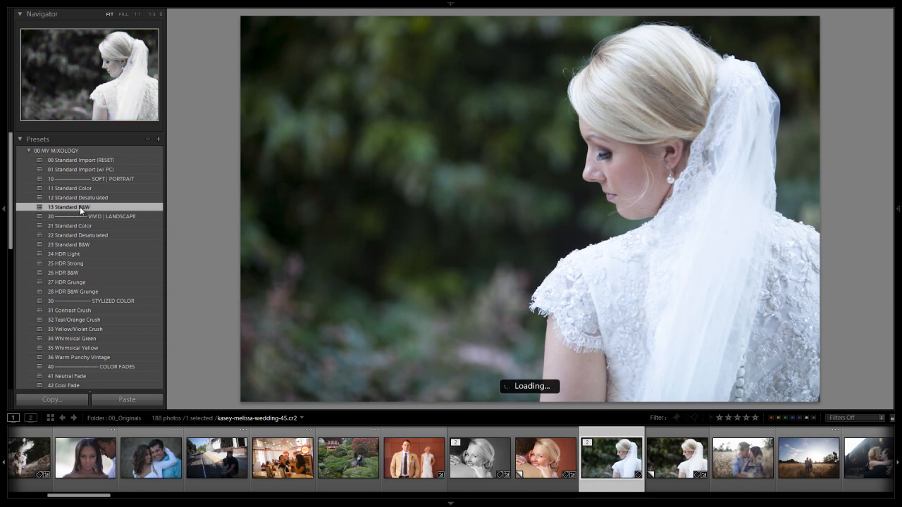
pyautogui.click(69, 206)
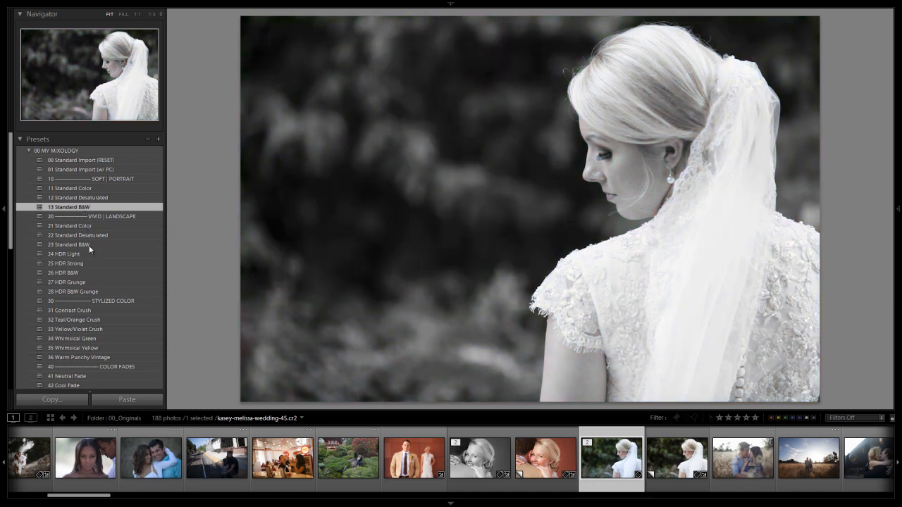
pyautogui.click(69, 245)
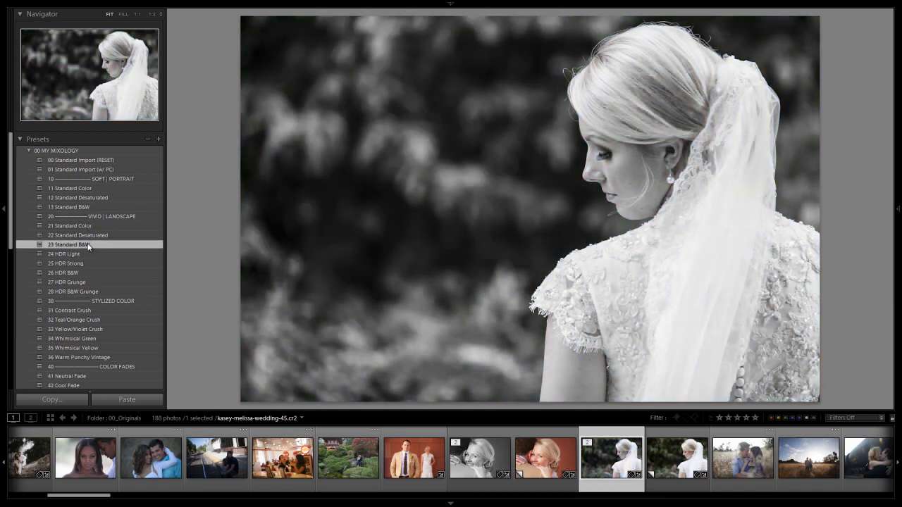
pyautogui.click(69, 207)
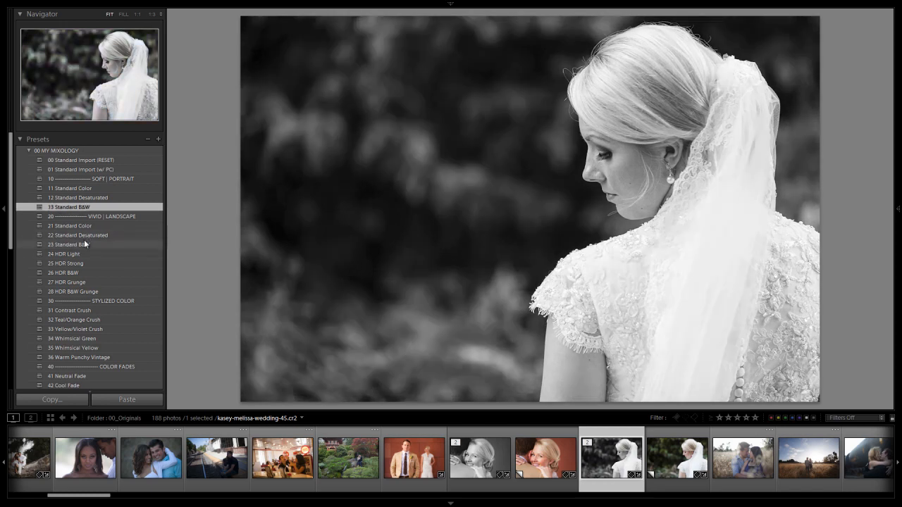
pyautogui.click(70, 245)
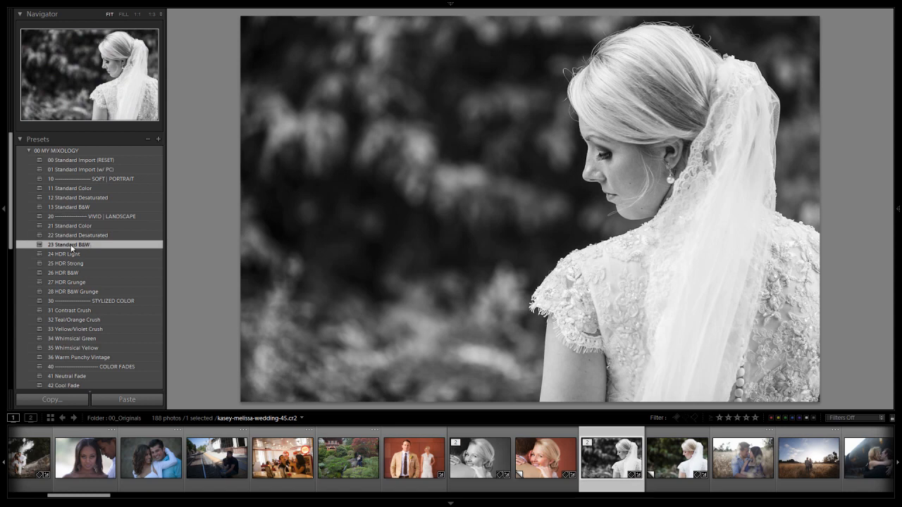
pyautogui.click(69, 206)
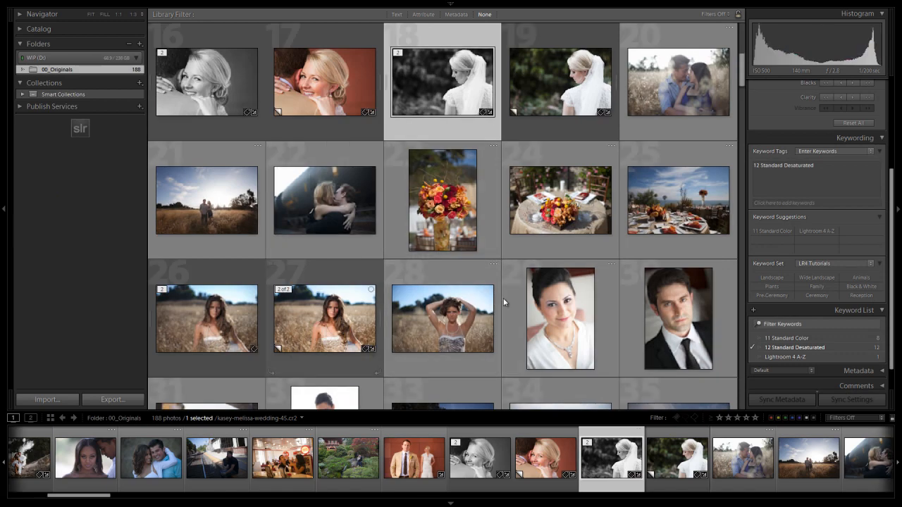
# Apply 13 Standard B&W to the dark-haired bride and groom portraits
pyautogui.click(561, 319)
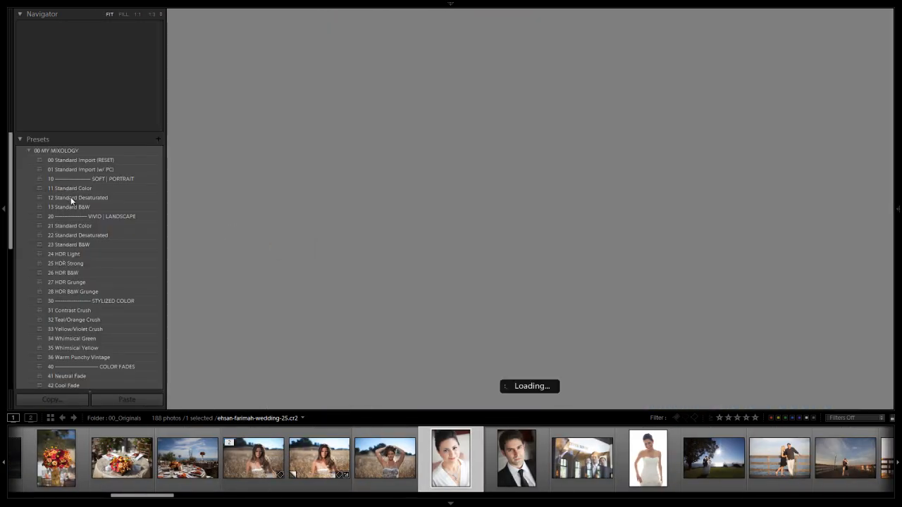
pyautogui.click(450, 458)
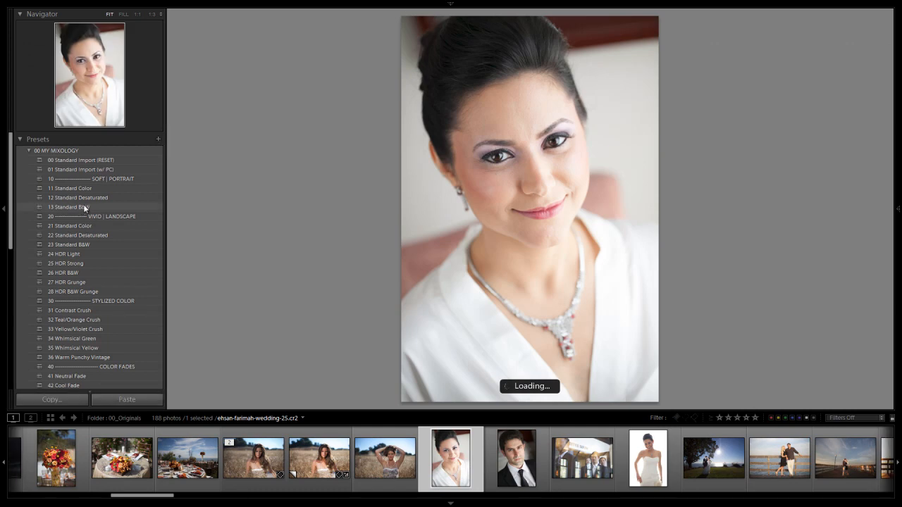
pyautogui.click(71, 207)
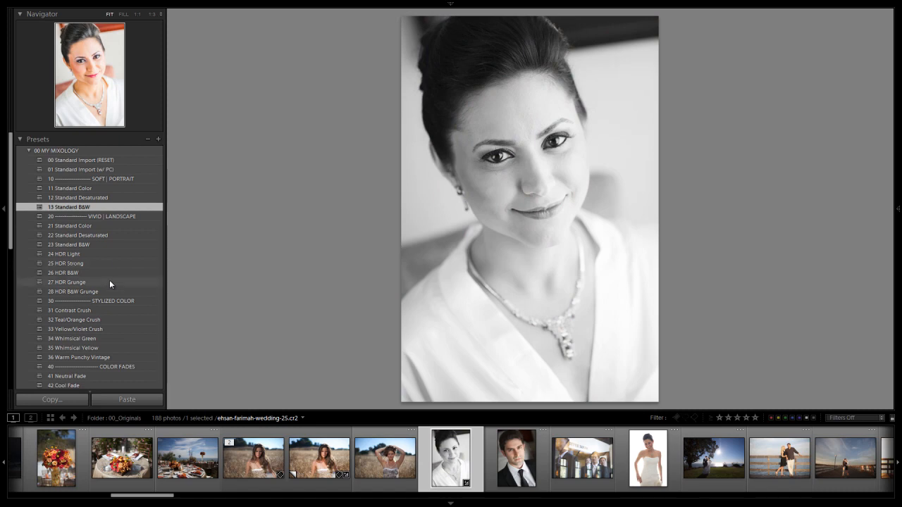
pyautogui.click(516, 458)
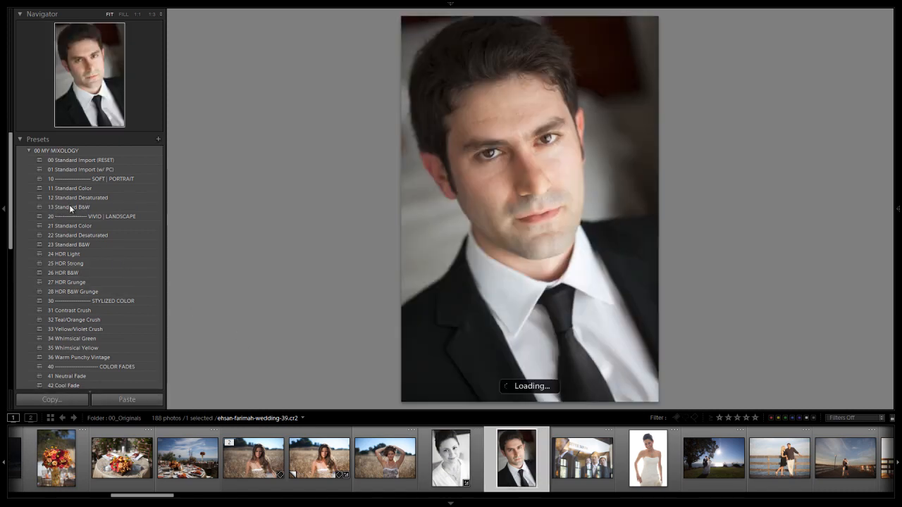
pyautogui.click(69, 206)
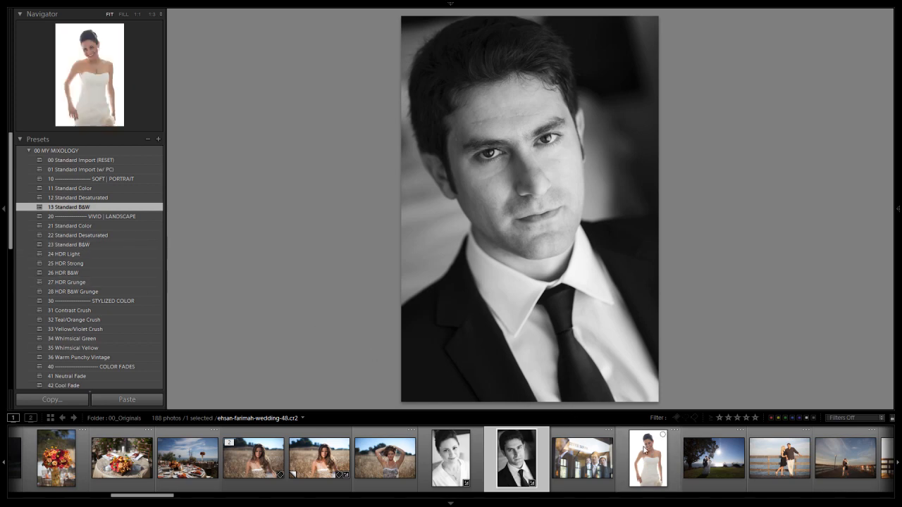
# Make the strapless-gown bride black and white with 13 Standard B&W, then expand Base Adjustments
pyautogui.click(647, 458)
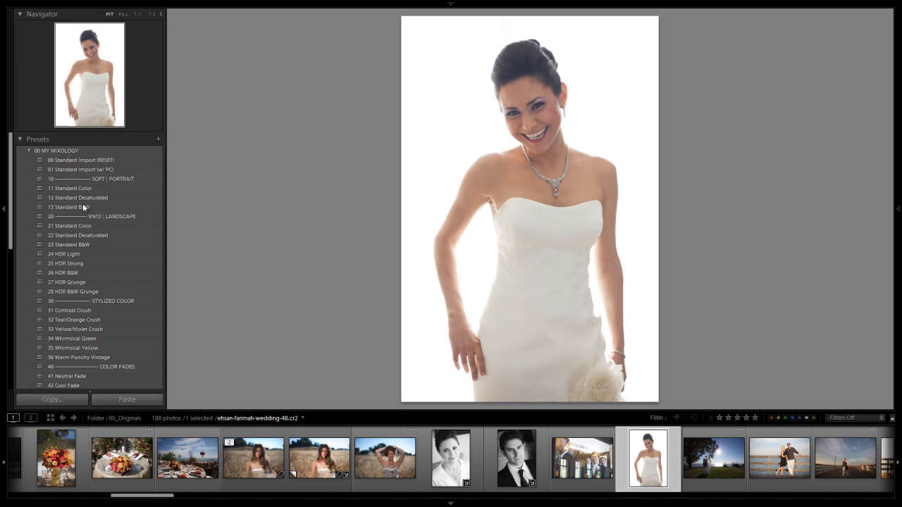
pyautogui.click(69, 207)
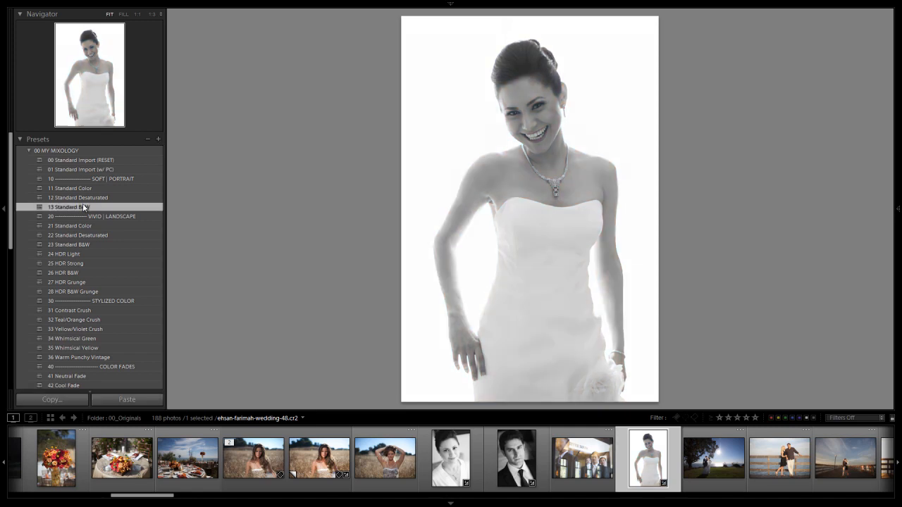
pyautogui.click(69, 207)
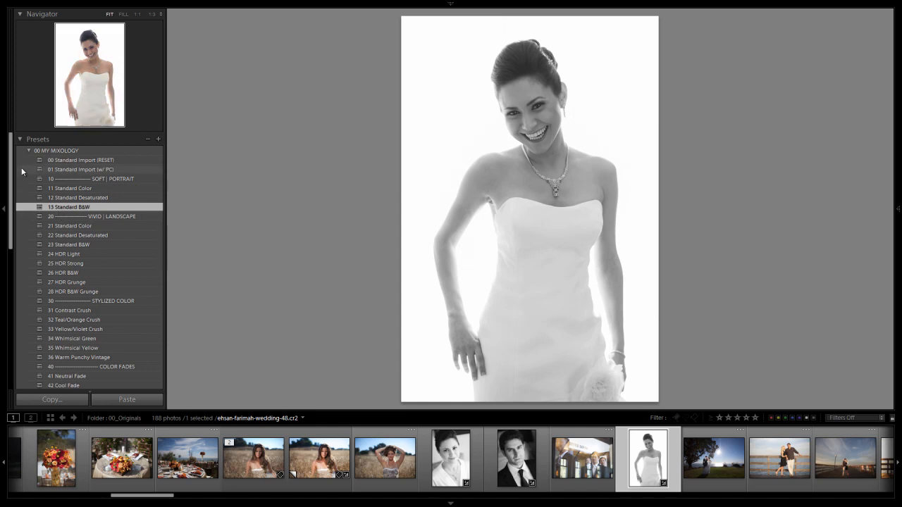
pyautogui.click(29, 150)
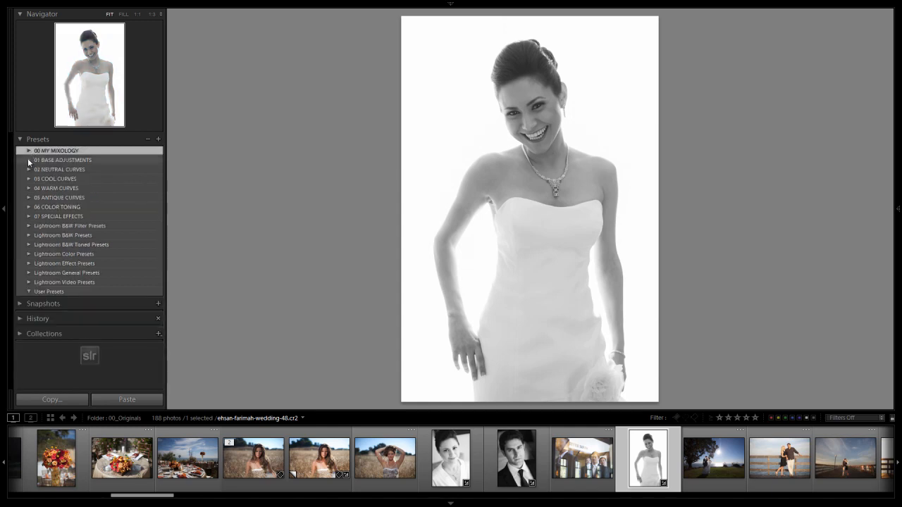
pyautogui.click(29, 160)
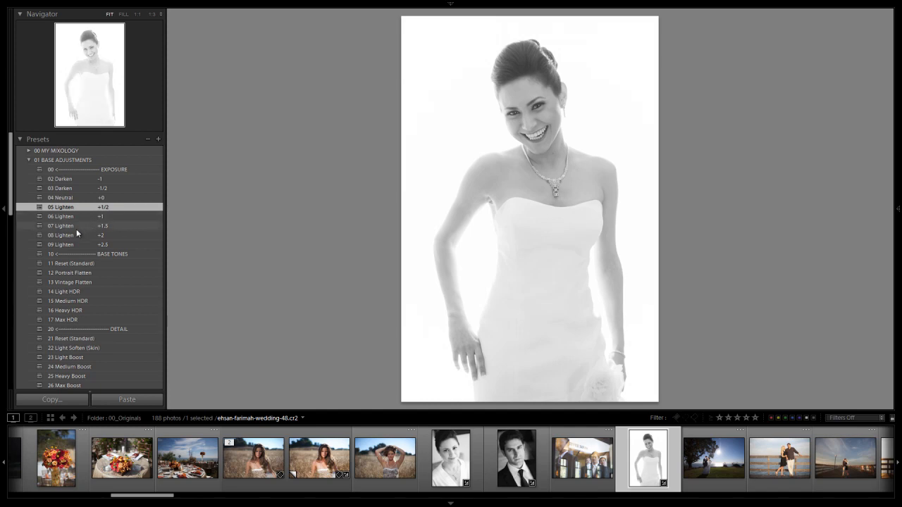
pyautogui.moveTo(77, 244)
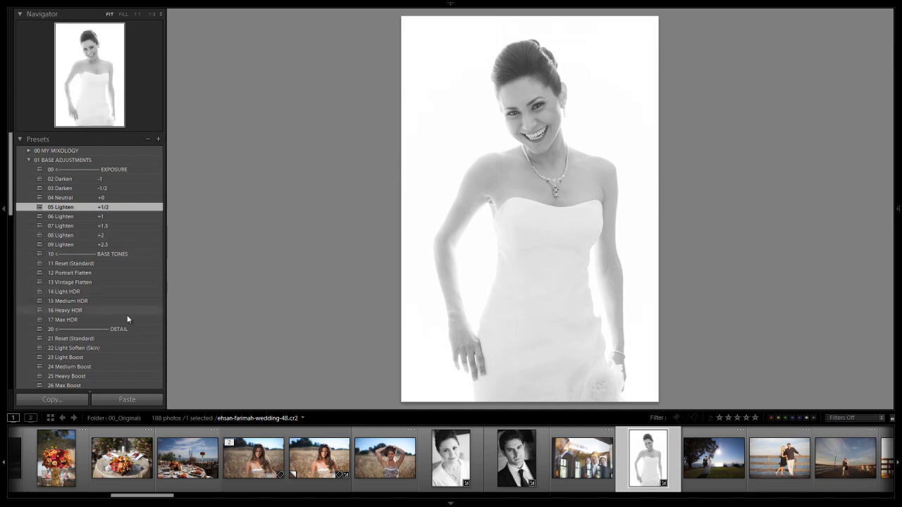
# Open kasey-melissa-wedding-23, the bride hugging the groom, and collapse My Mixology
pyautogui.hscroll(3)
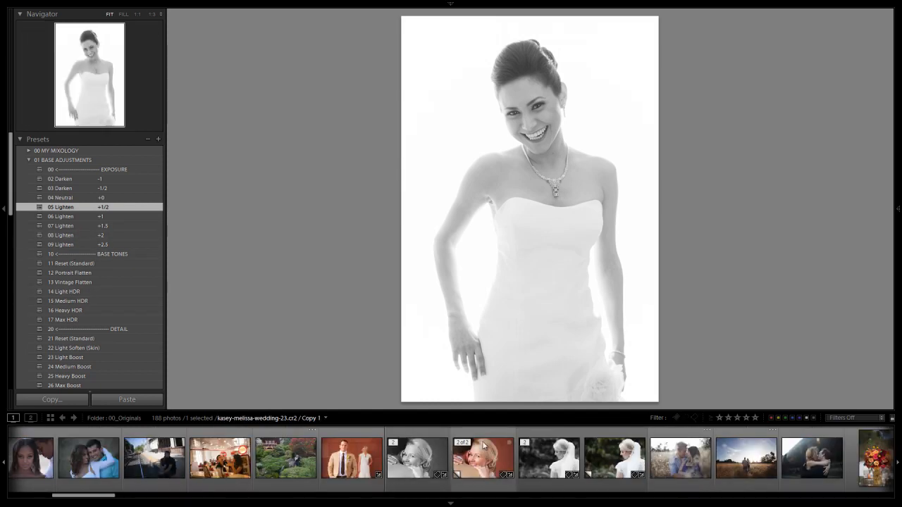
pyautogui.click(417, 458)
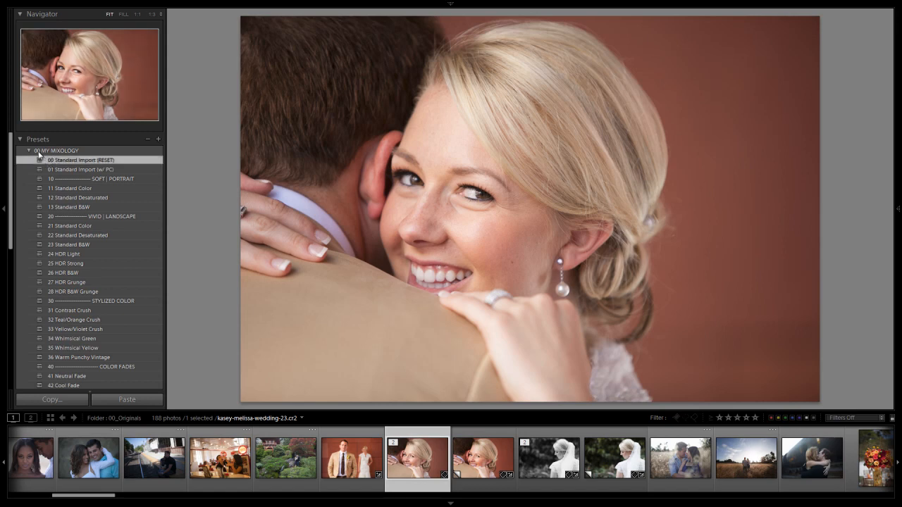
pyautogui.click(29, 151)
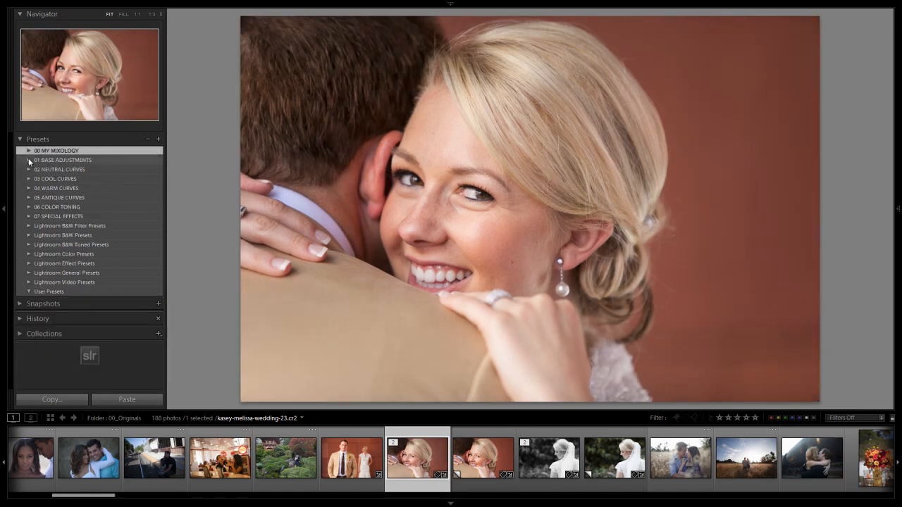
# Apply 12 Portrait Flatten and 22 Light Soften (Skin) from Base Adjustments
pyautogui.click(30, 160)
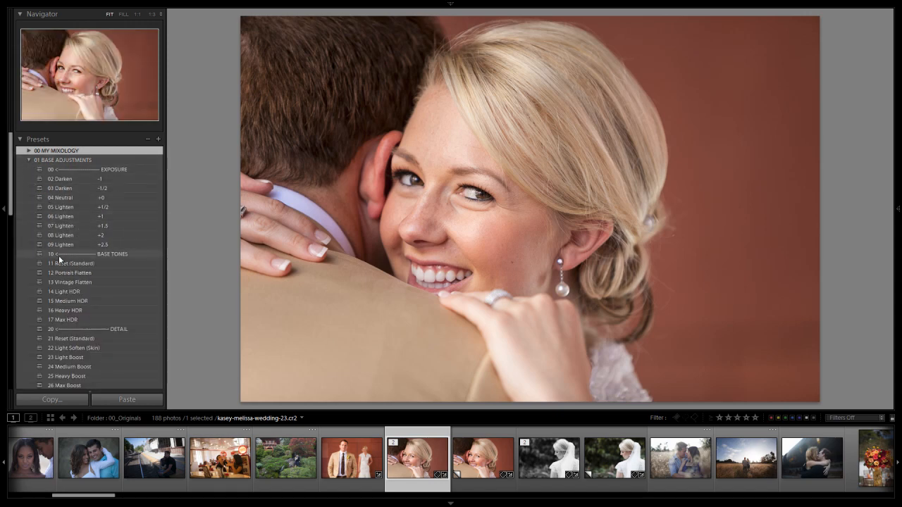
pyautogui.scroll(-3)
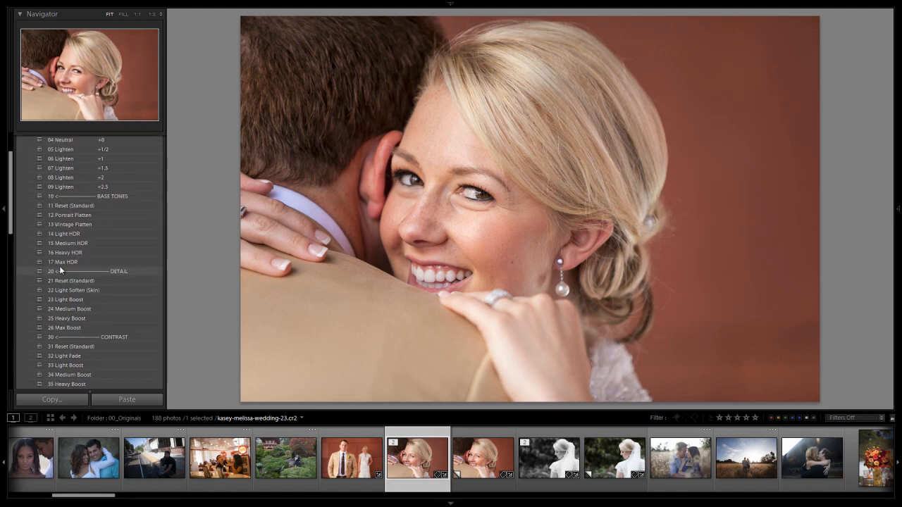
pyautogui.click(74, 215)
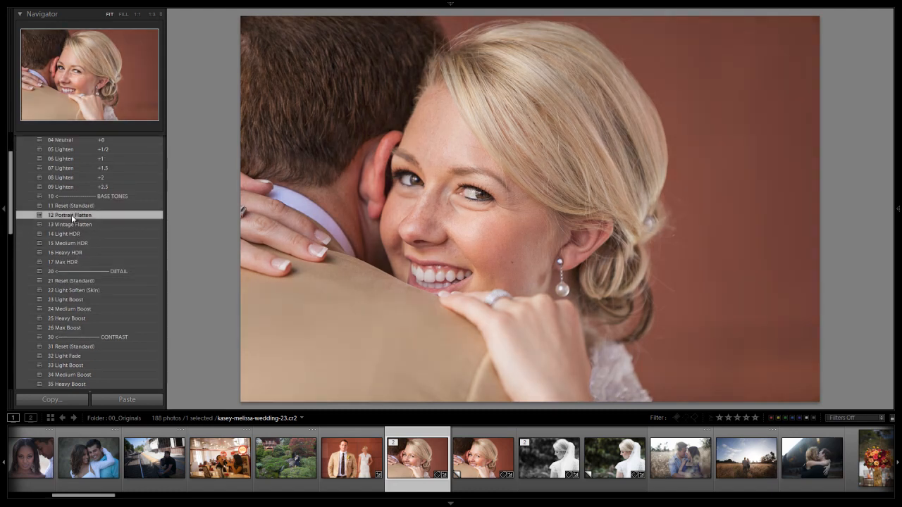
pyautogui.click(74, 290)
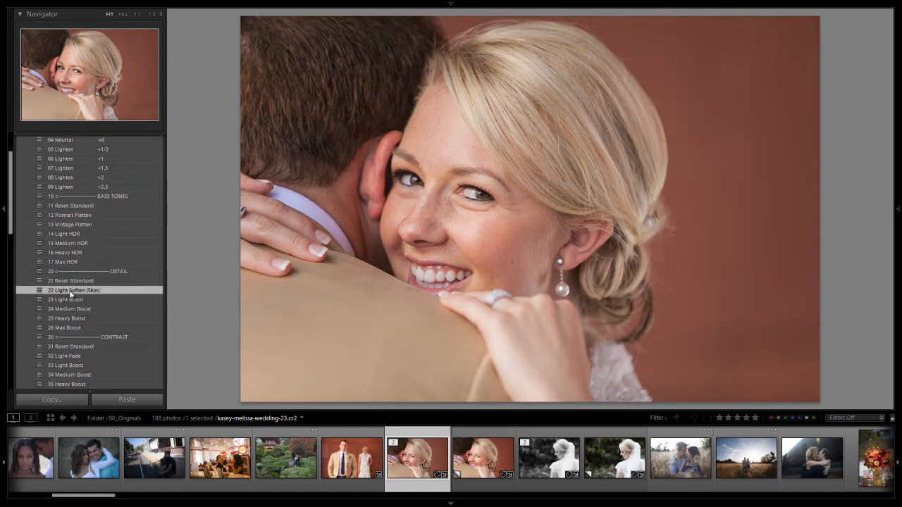
# Add the 33 Light Boost contrast and 62_Light noise reduction presets
pyautogui.scroll(-3)
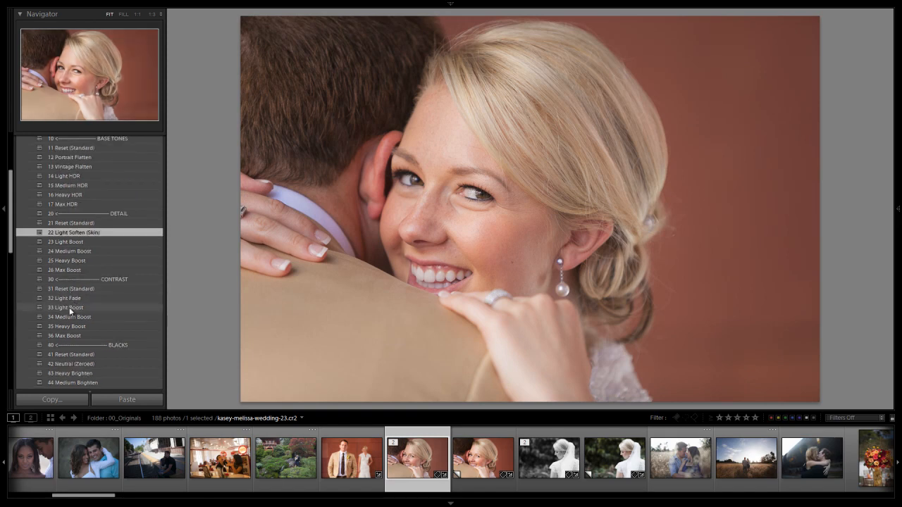
pyautogui.moveTo(69, 312)
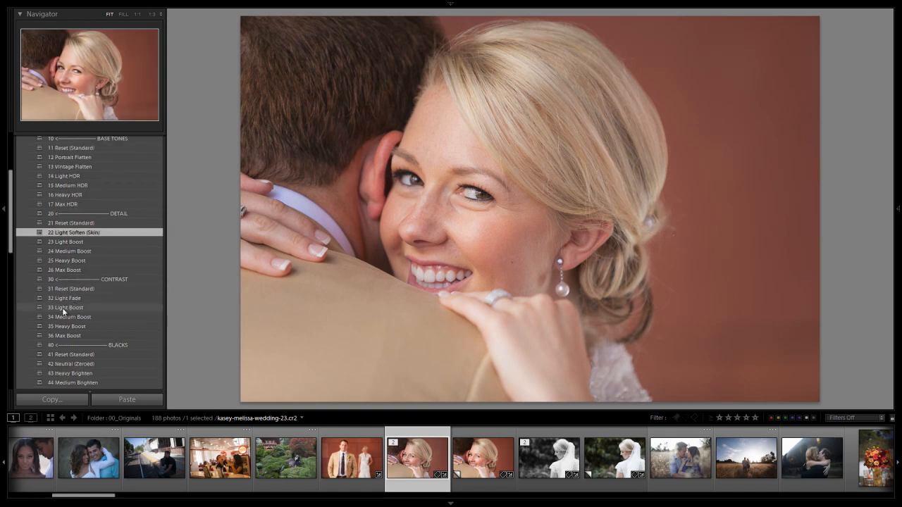
pyautogui.click(66, 308)
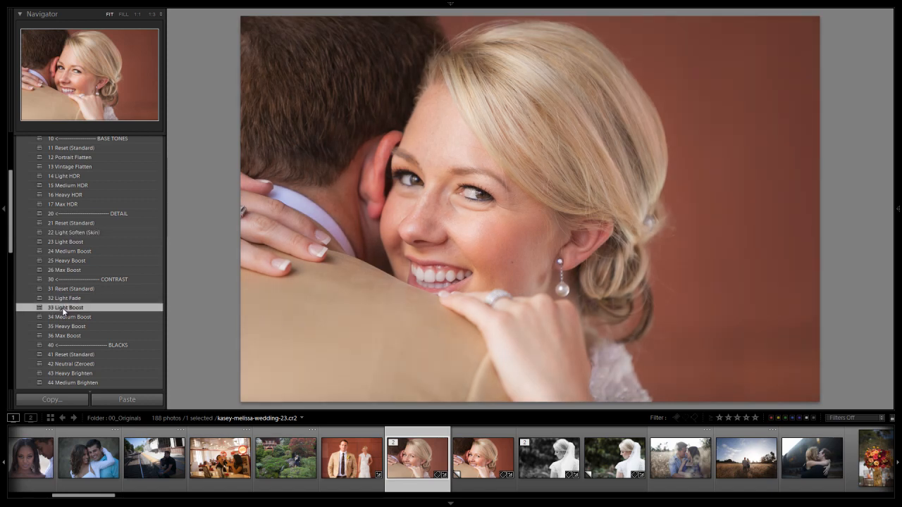
pyautogui.scroll(-3)
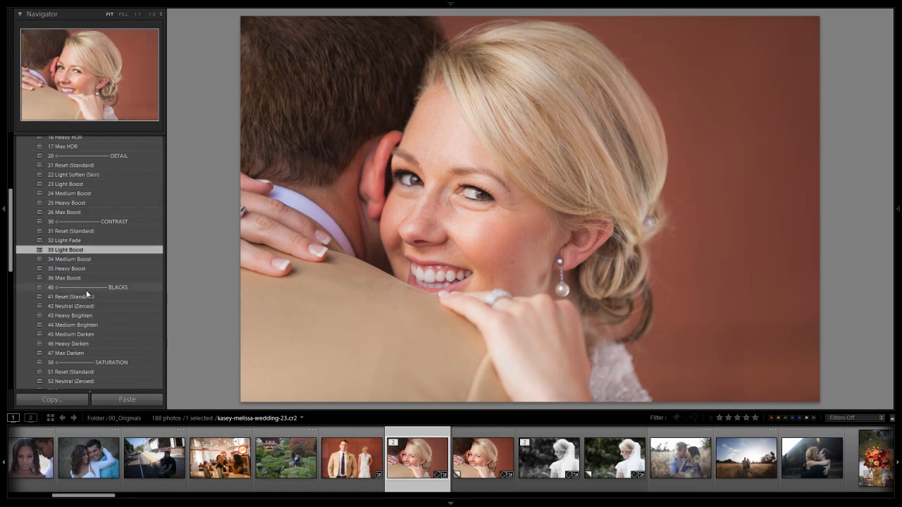
pyautogui.scroll(-3)
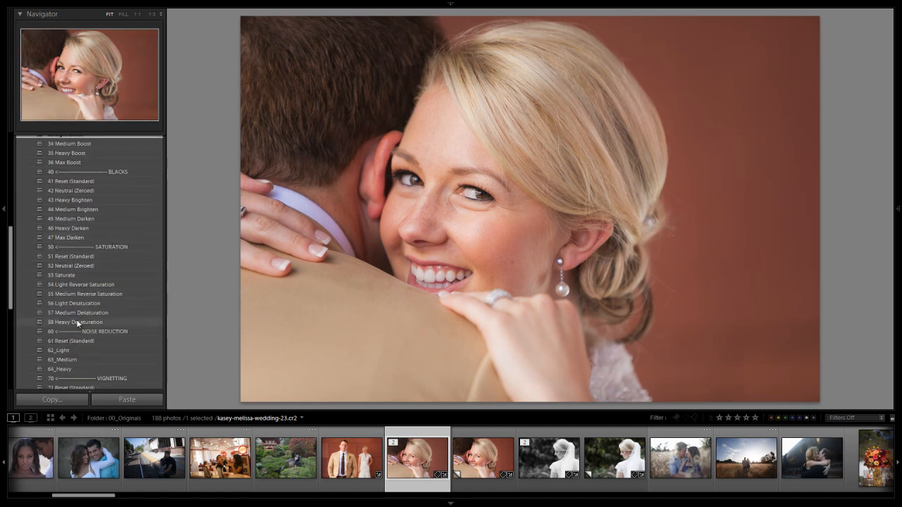
pyautogui.scroll(-3)
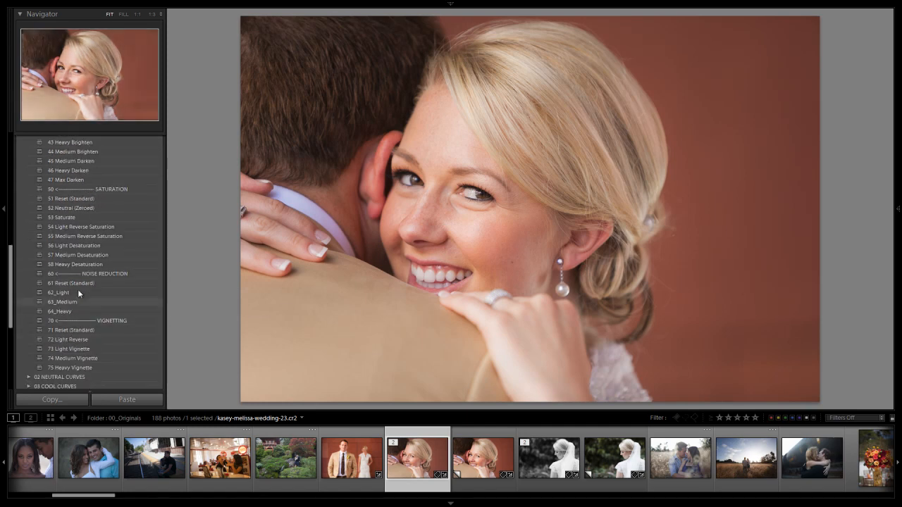
pyautogui.click(59, 292)
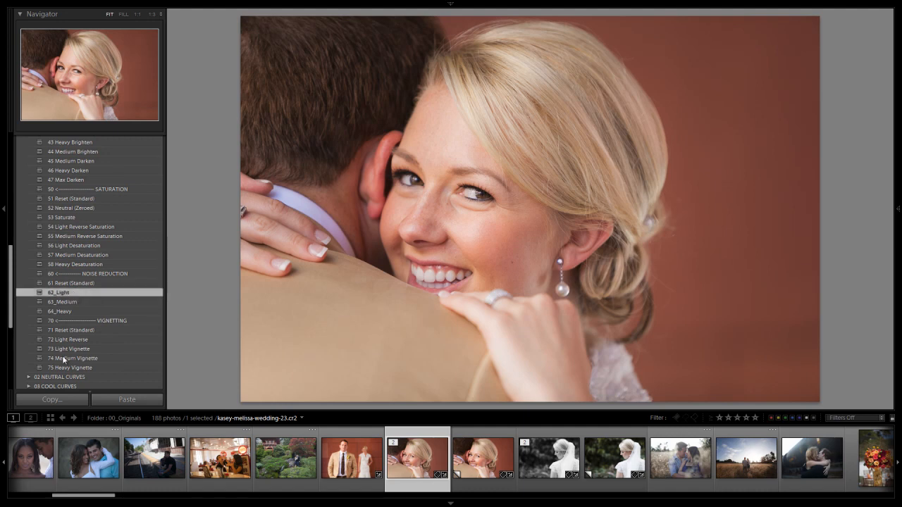
pyautogui.scroll(3)
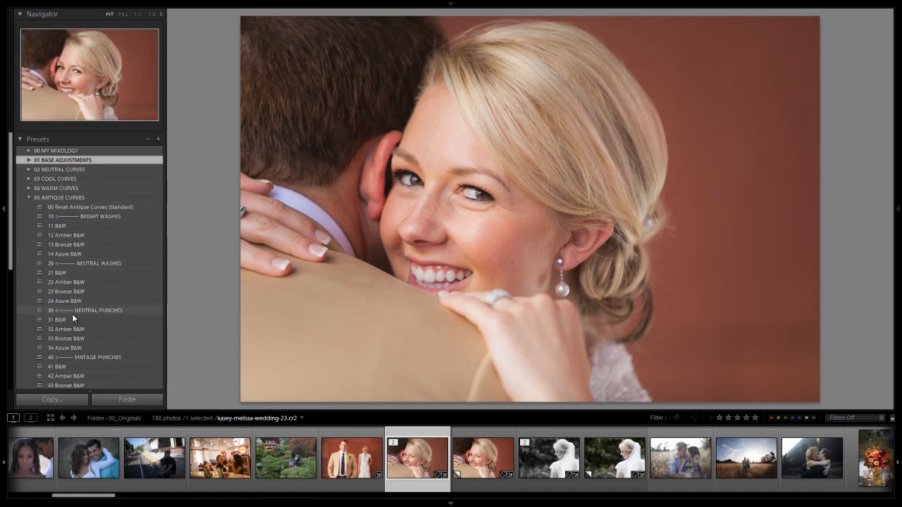
# Apply the 31 B&W Neutral Punches antique curve and expand 00 My Mixology
pyautogui.click(58, 320)
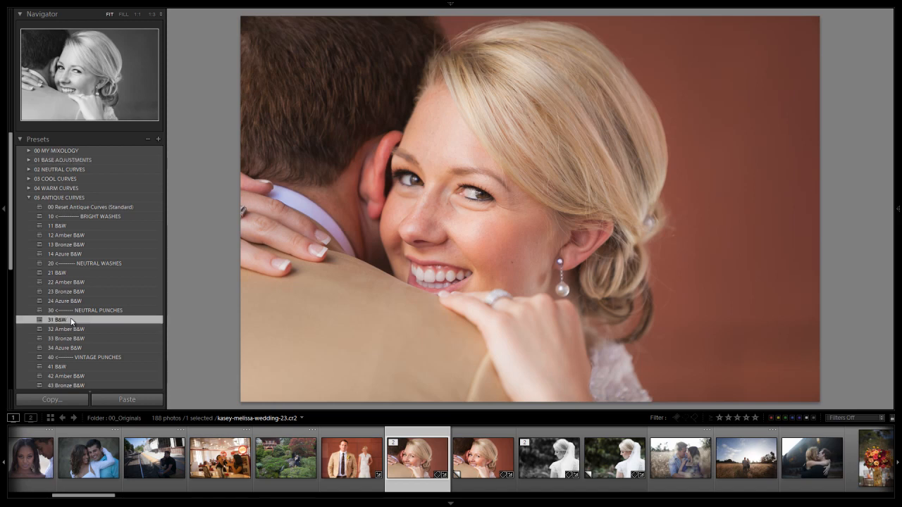
pyautogui.click(57, 320)
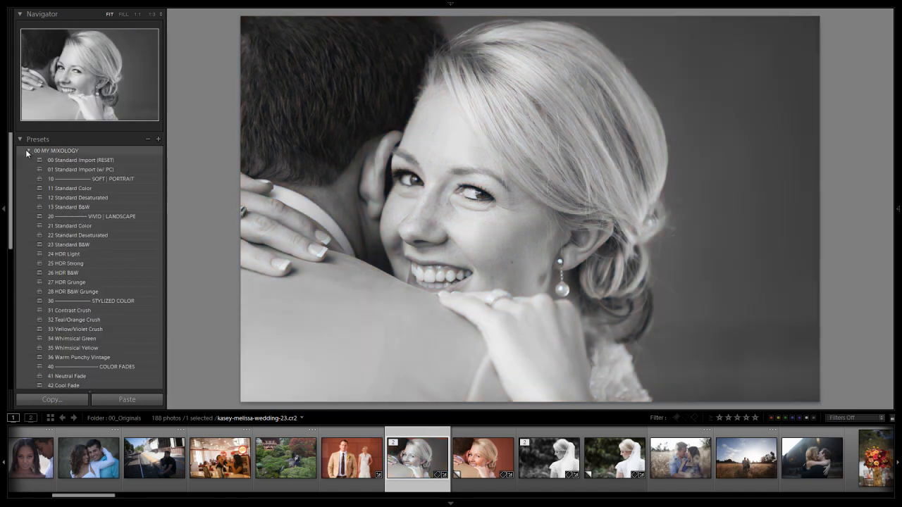
pyautogui.moveTo(158, 140)
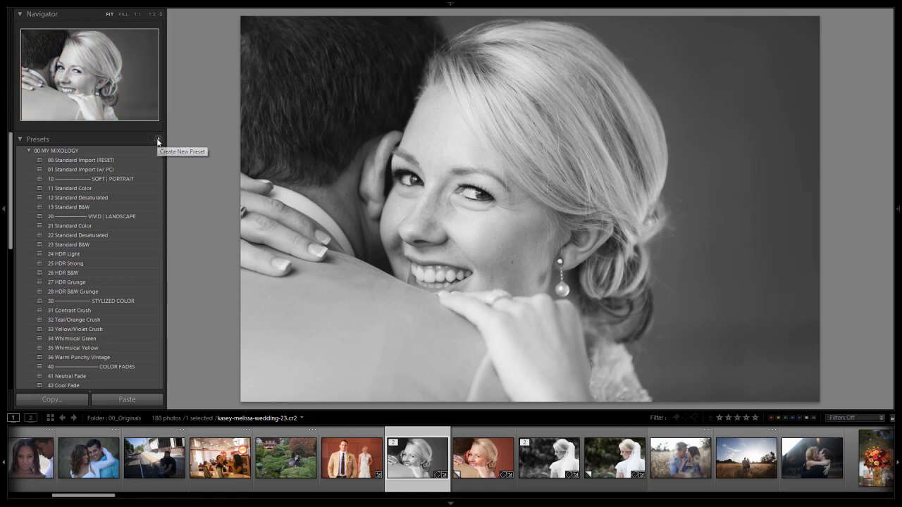
pyautogui.click(158, 138)
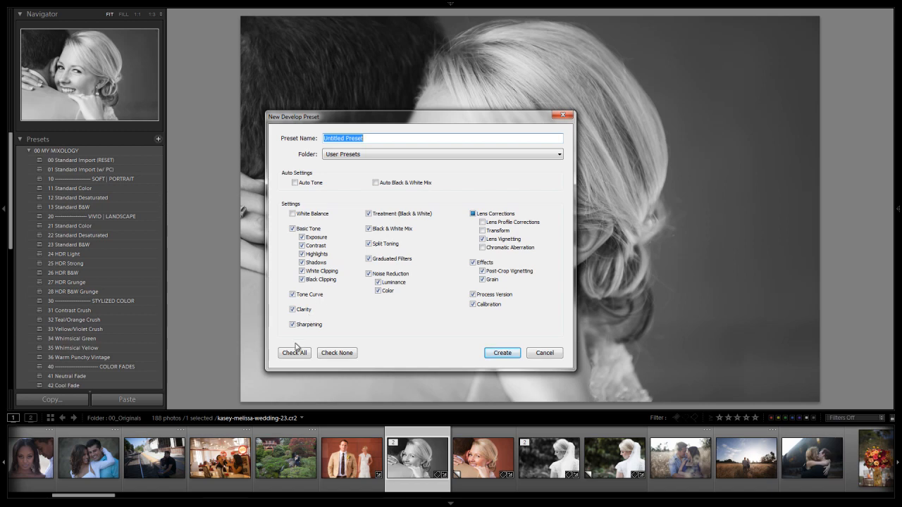
pyautogui.moveTo(326, 349)
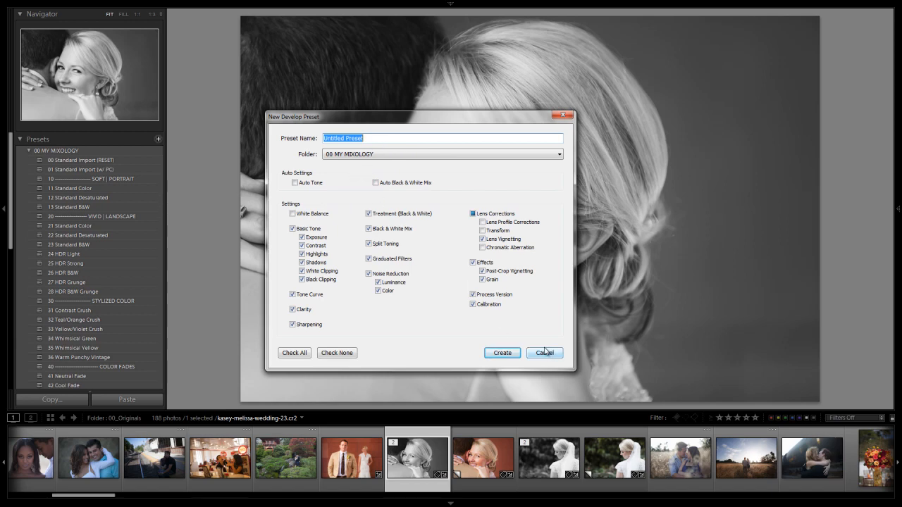
pyautogui.click(544, 352)
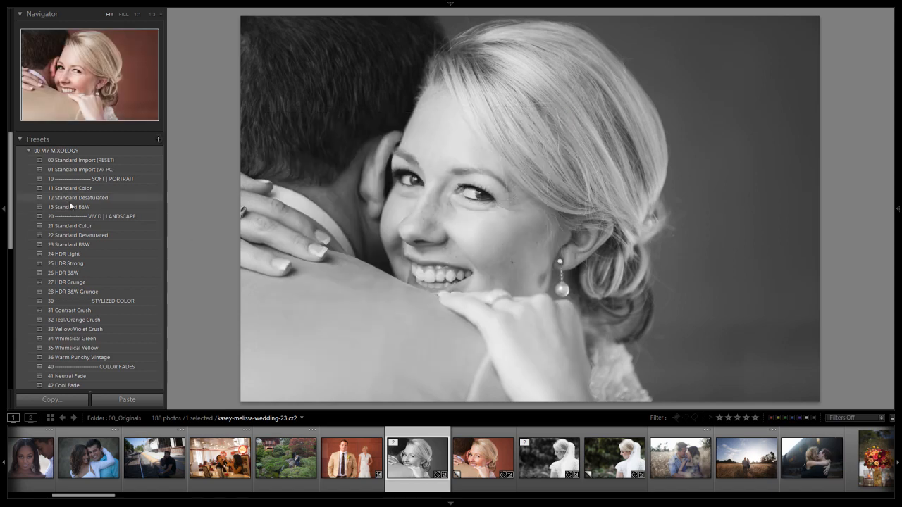
# Apply 13 Standard B&W from My Mixology to the hugging couple photo
pyautogui.click(69, 206)
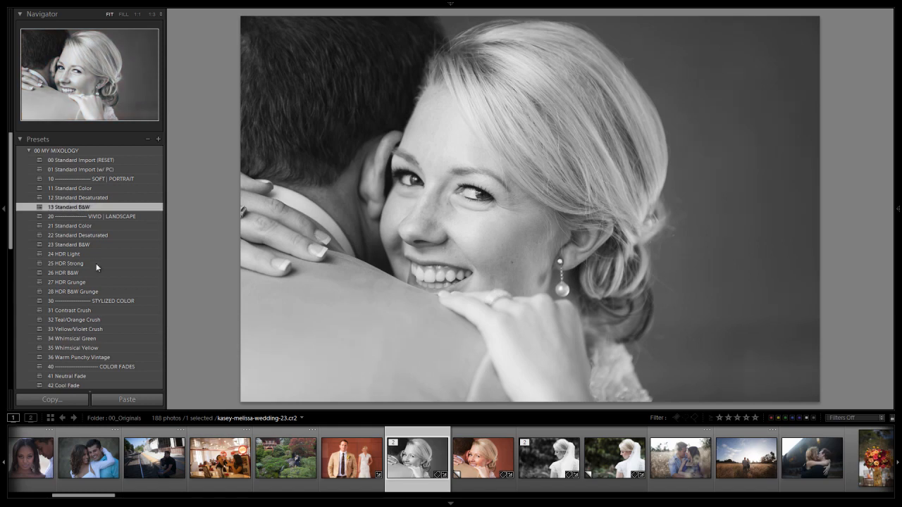
pyautogui.moveTo(176, 265)
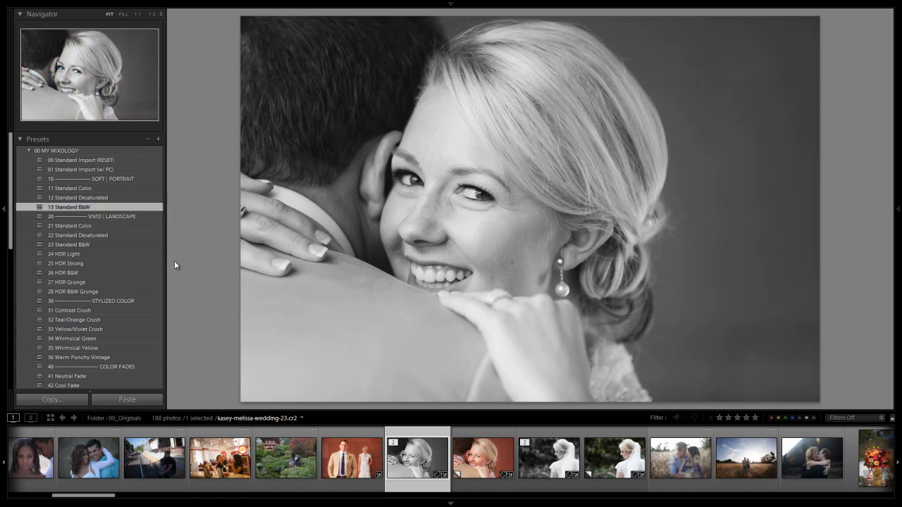